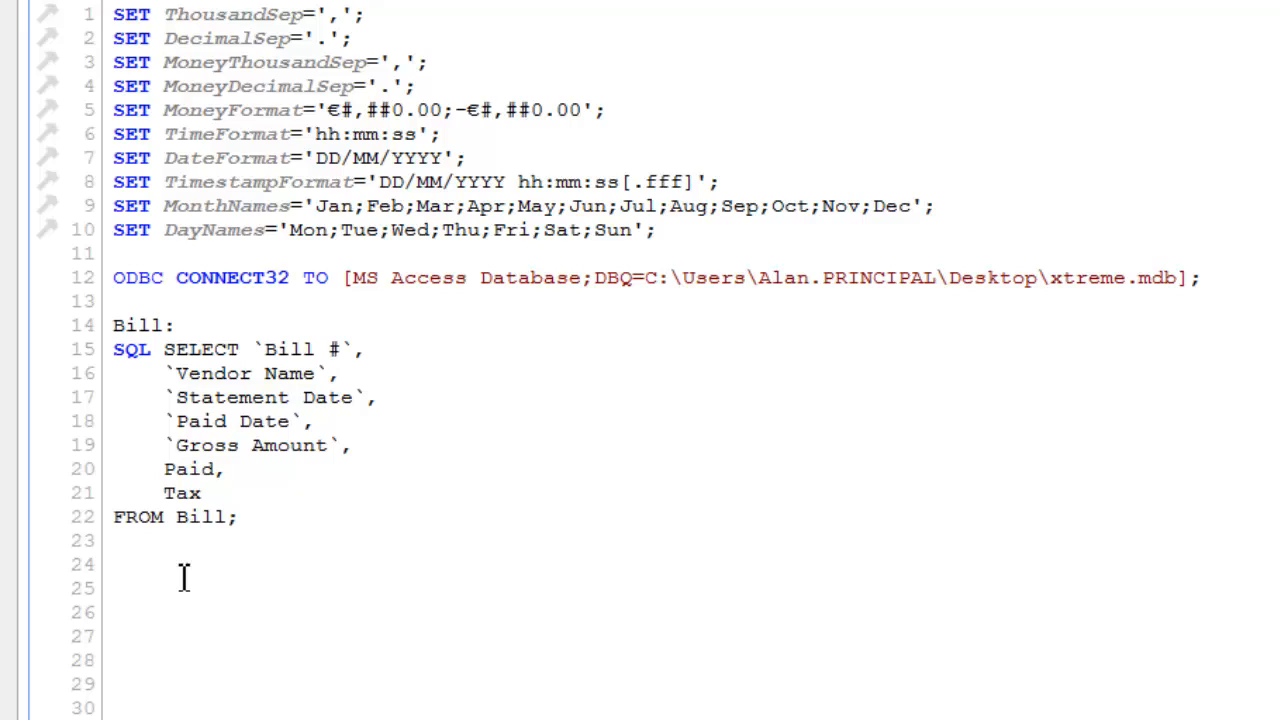
{"action": "mouse_move", "coordinate": [580, 618]}
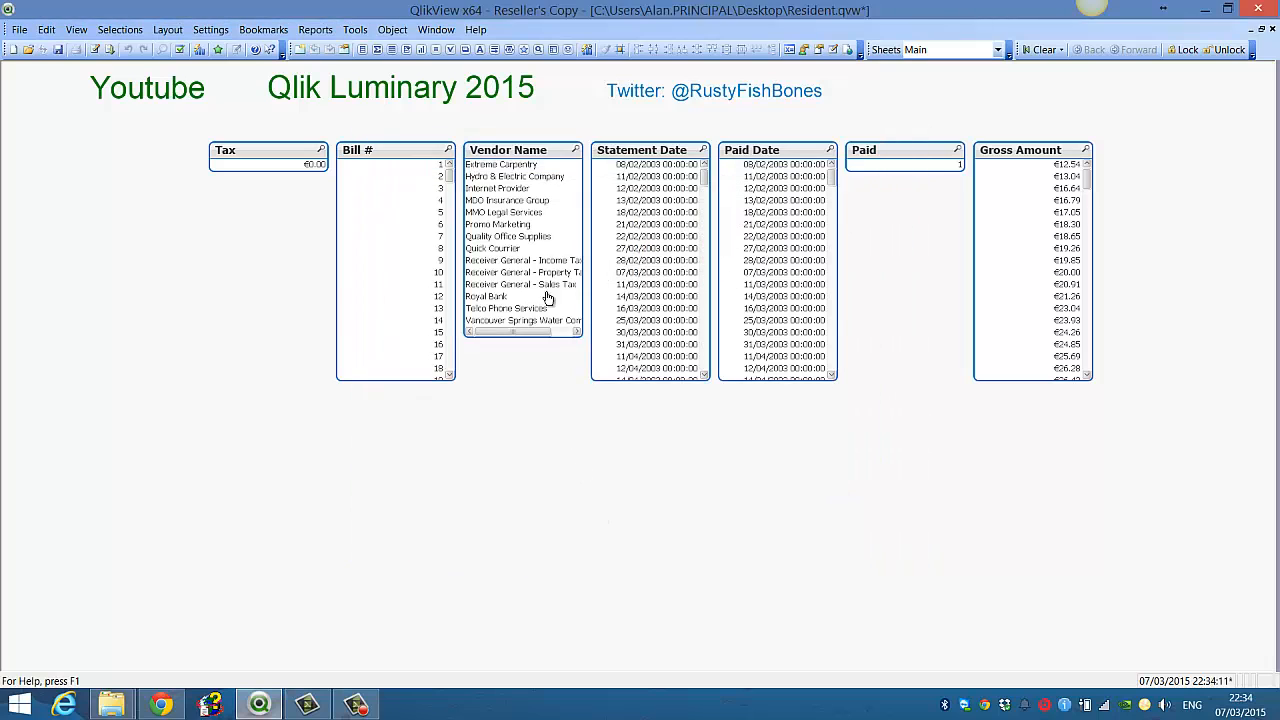
{"action": "mouse_move", "coordinate": [280, 166]}
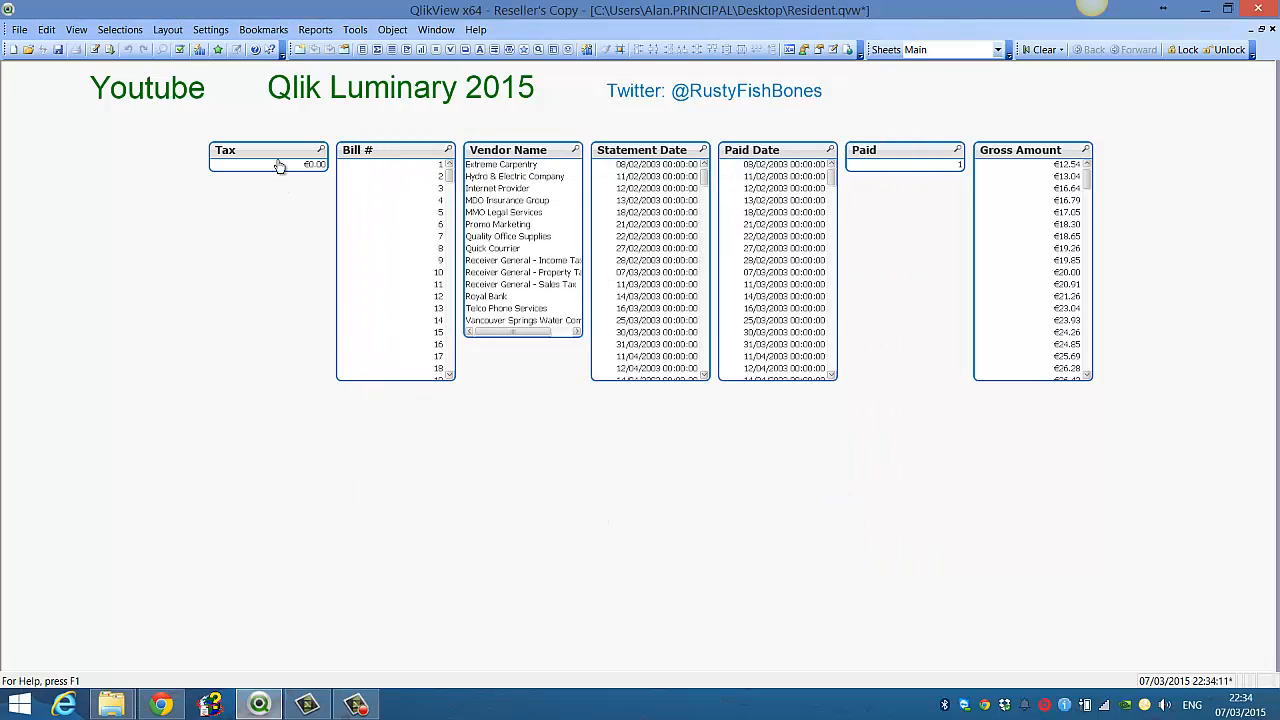
{"action": "mouse_move", "coordinate": [944, 162]}
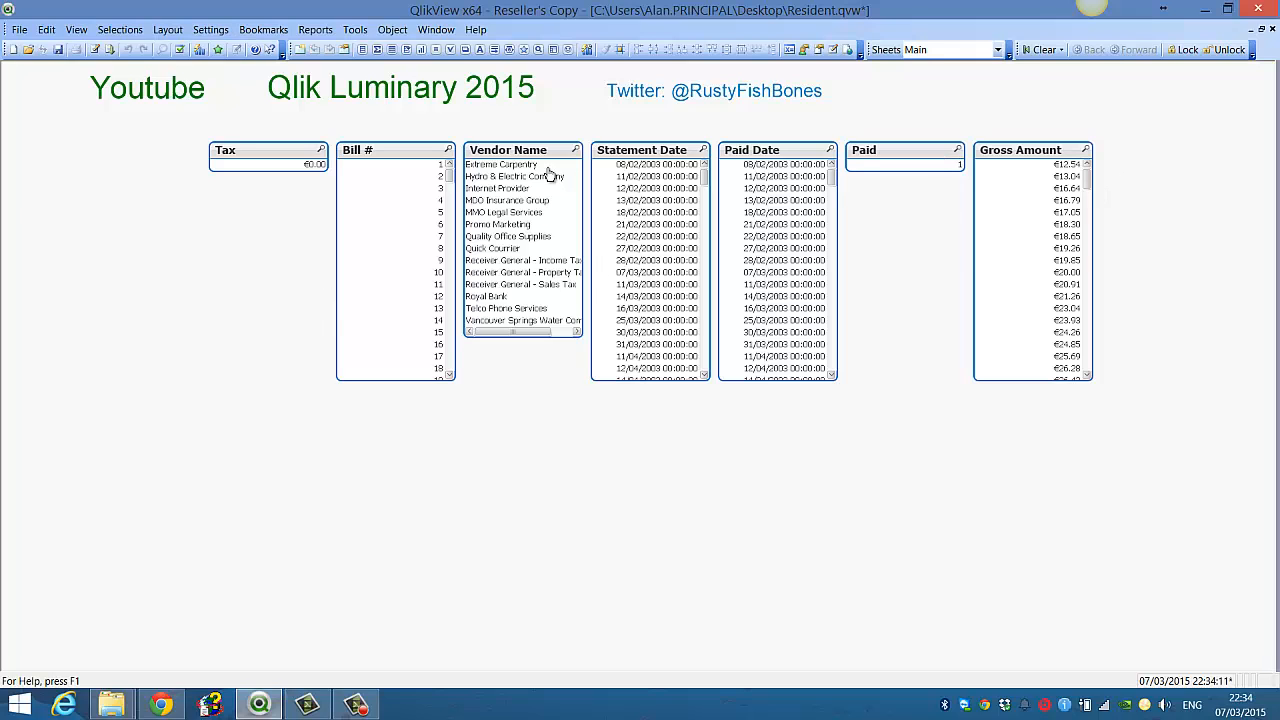
{"action": "mouse_move", "coordinate": [516, 248]}
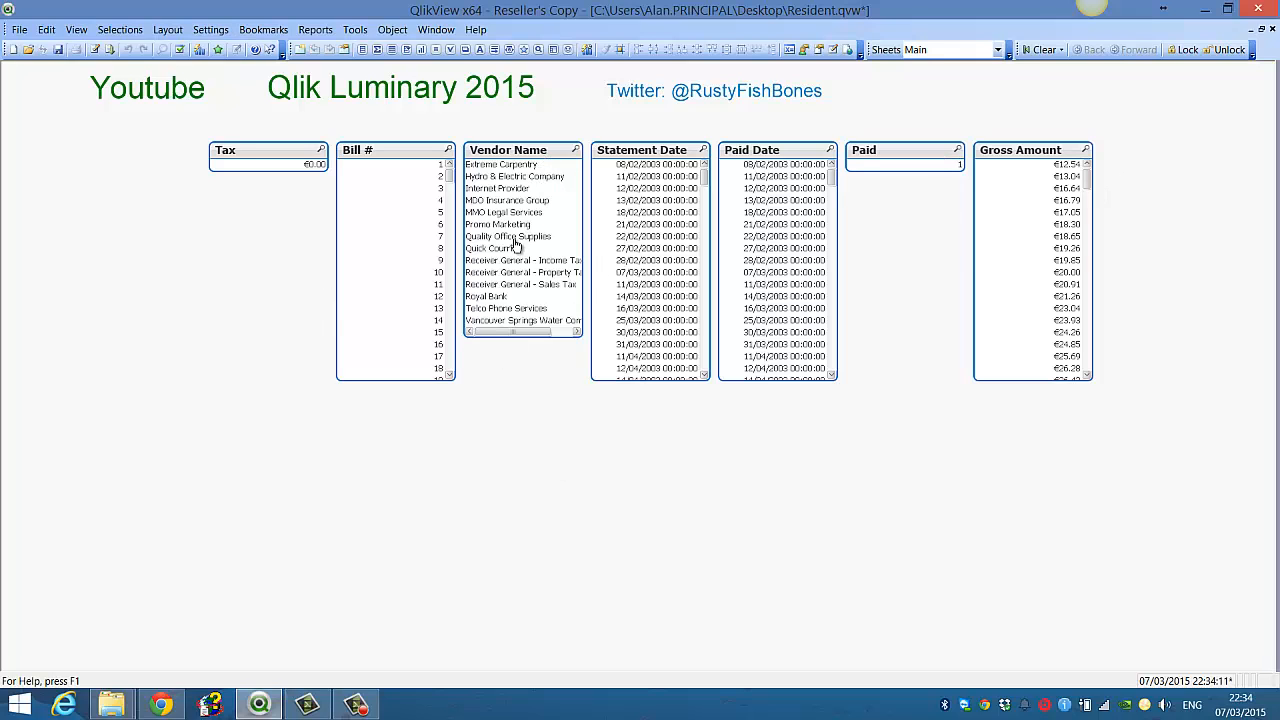
{"action": "mouse_move", "coordinate": [504, 236]}
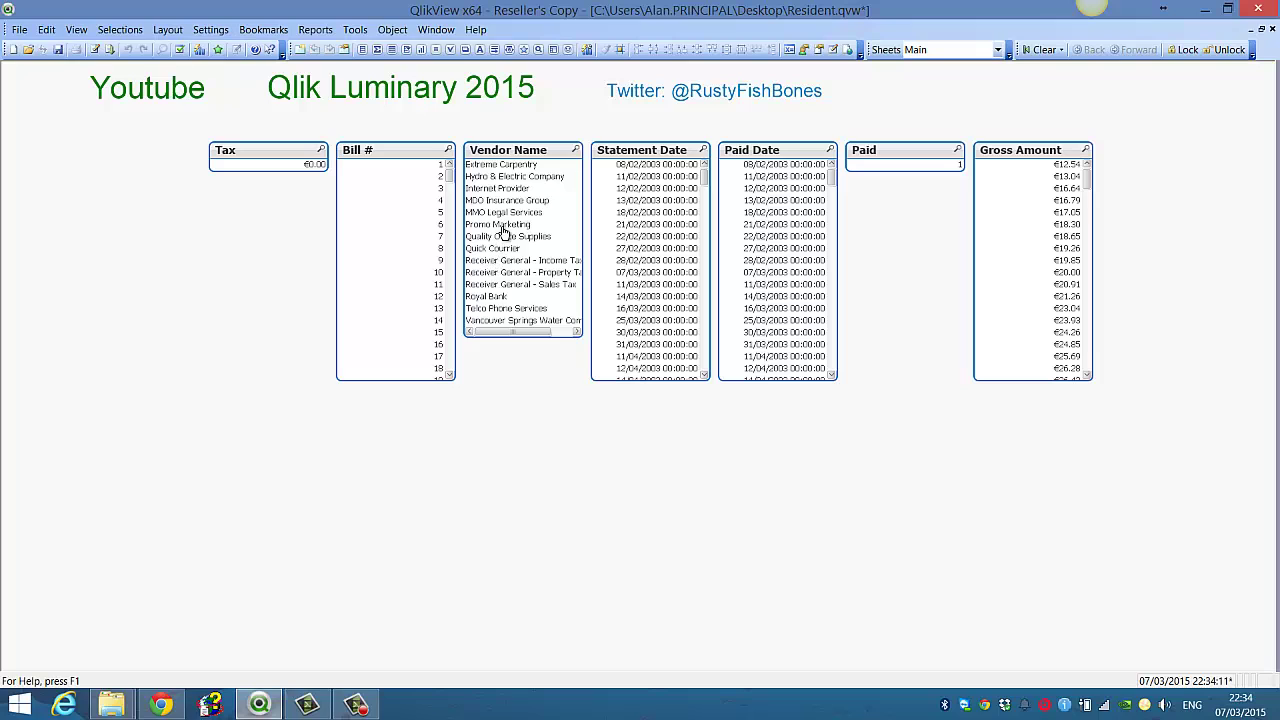
{"action": "mouse_move", "coordinate": [490, 200]}
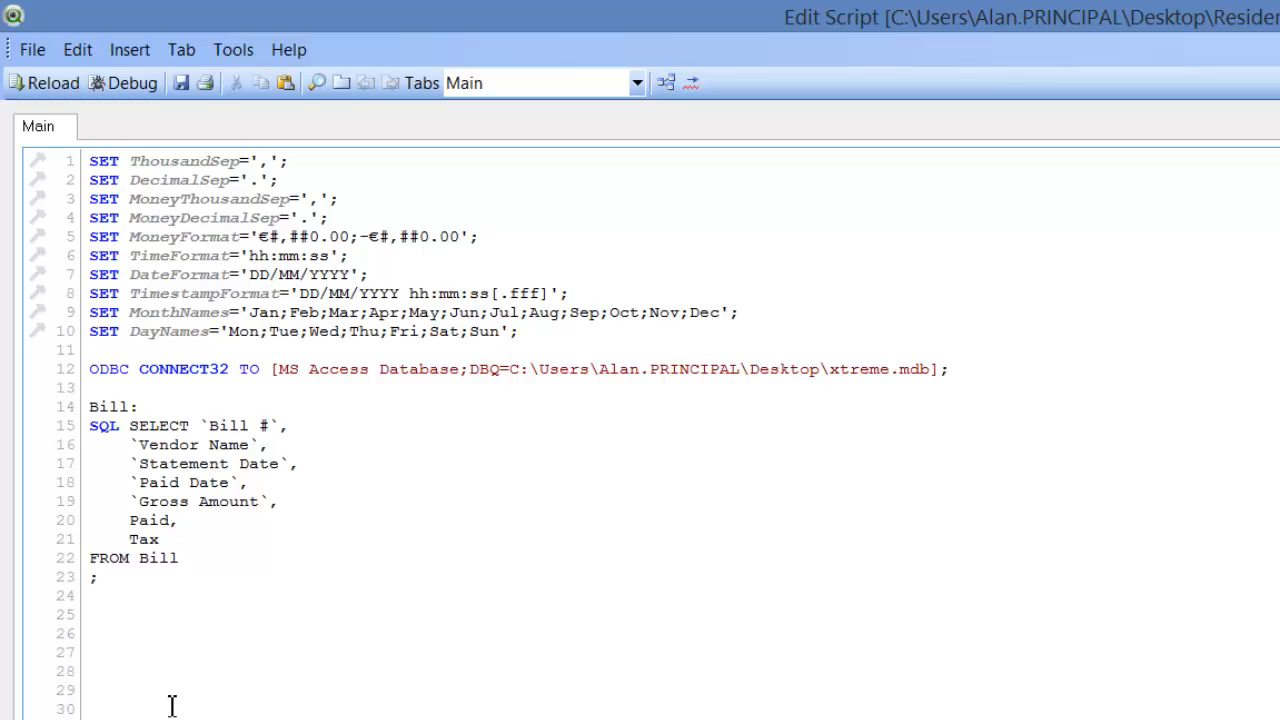
Write WHERE `Vendor Name` <> 'Internet Provider' after FROM Bill in the load script
{"action": "type", "text": "WHERE"}
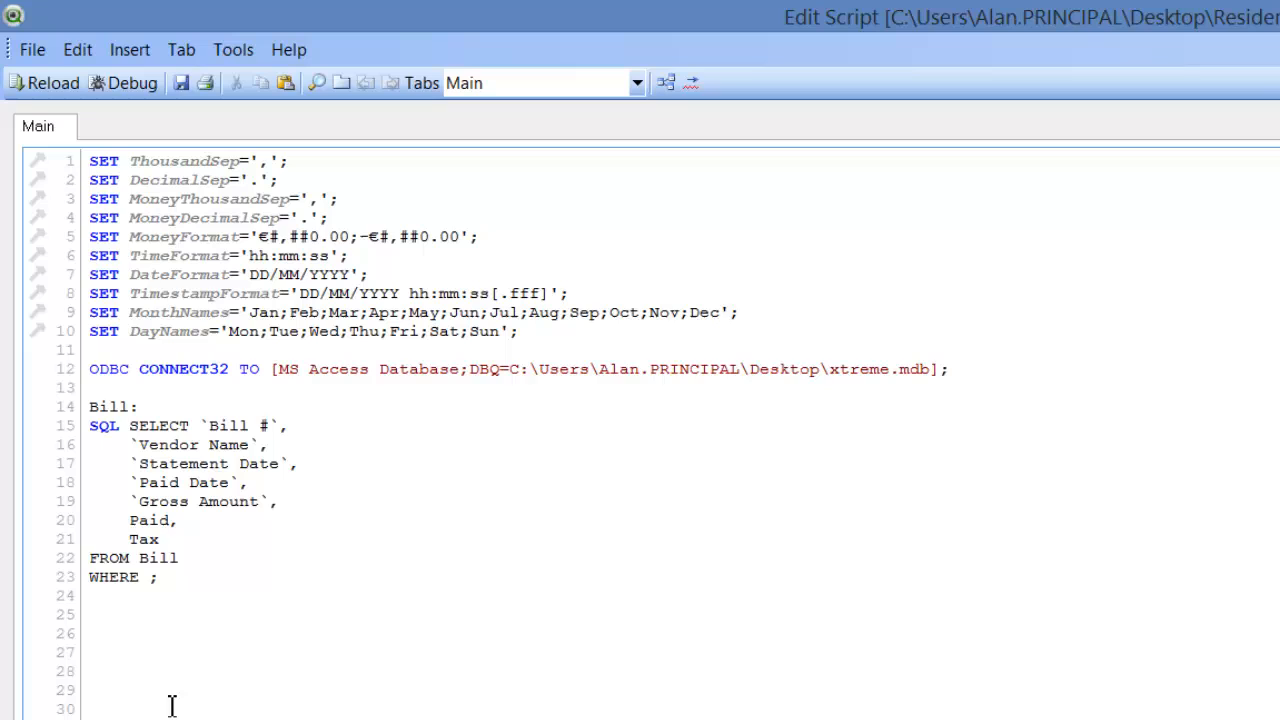
{"action": "double_click", "coordinate": [180, 444]}
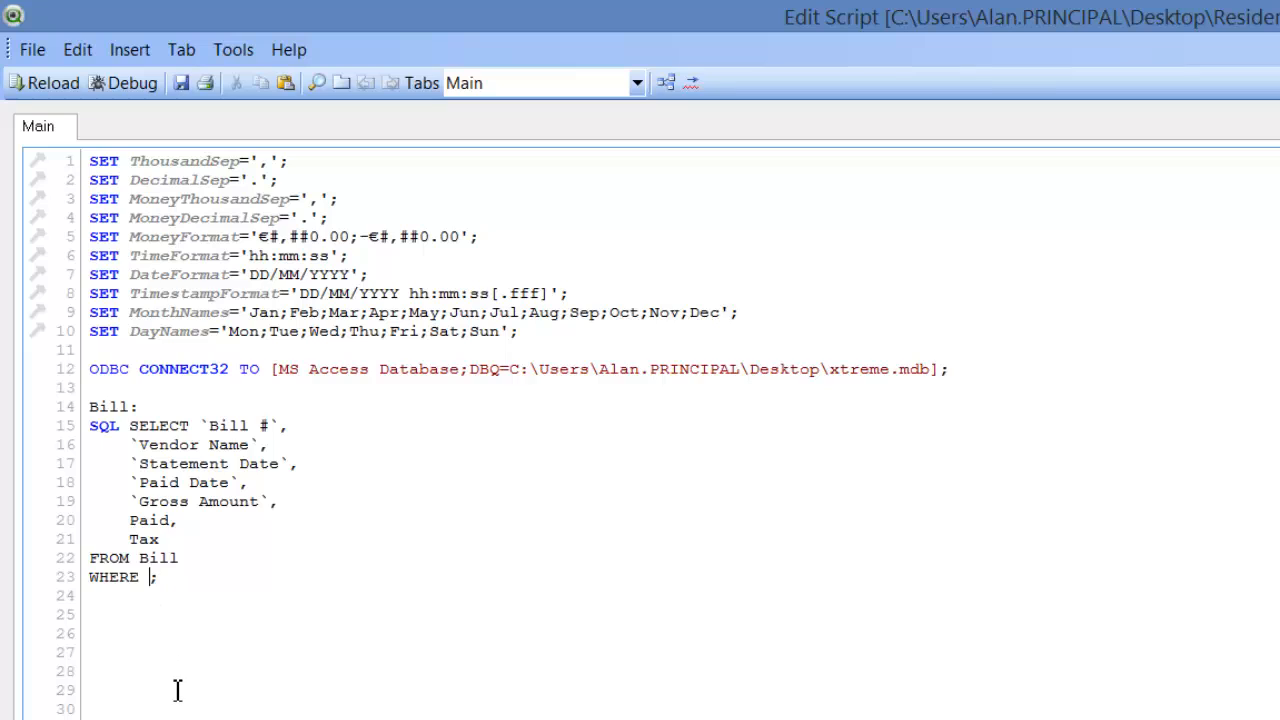
{"action": "type", "text": "`Vendor Name`"}
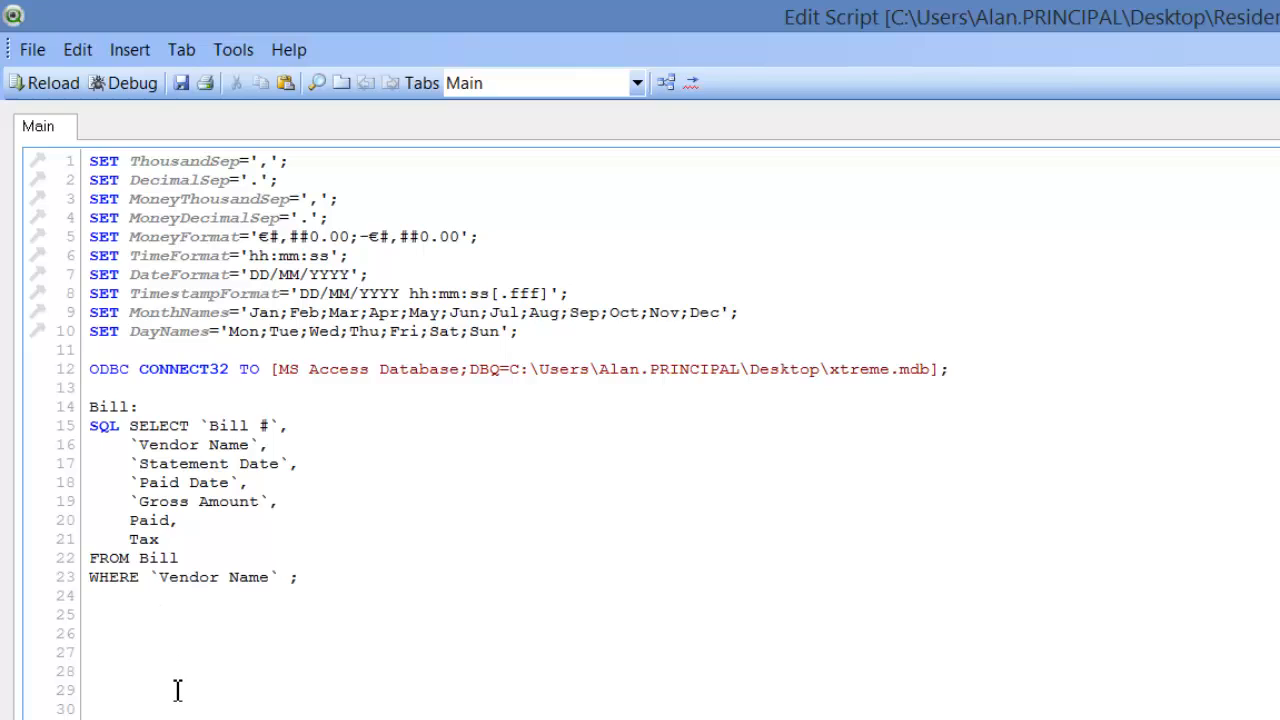
{"action": "type", "text": "<> ''"}
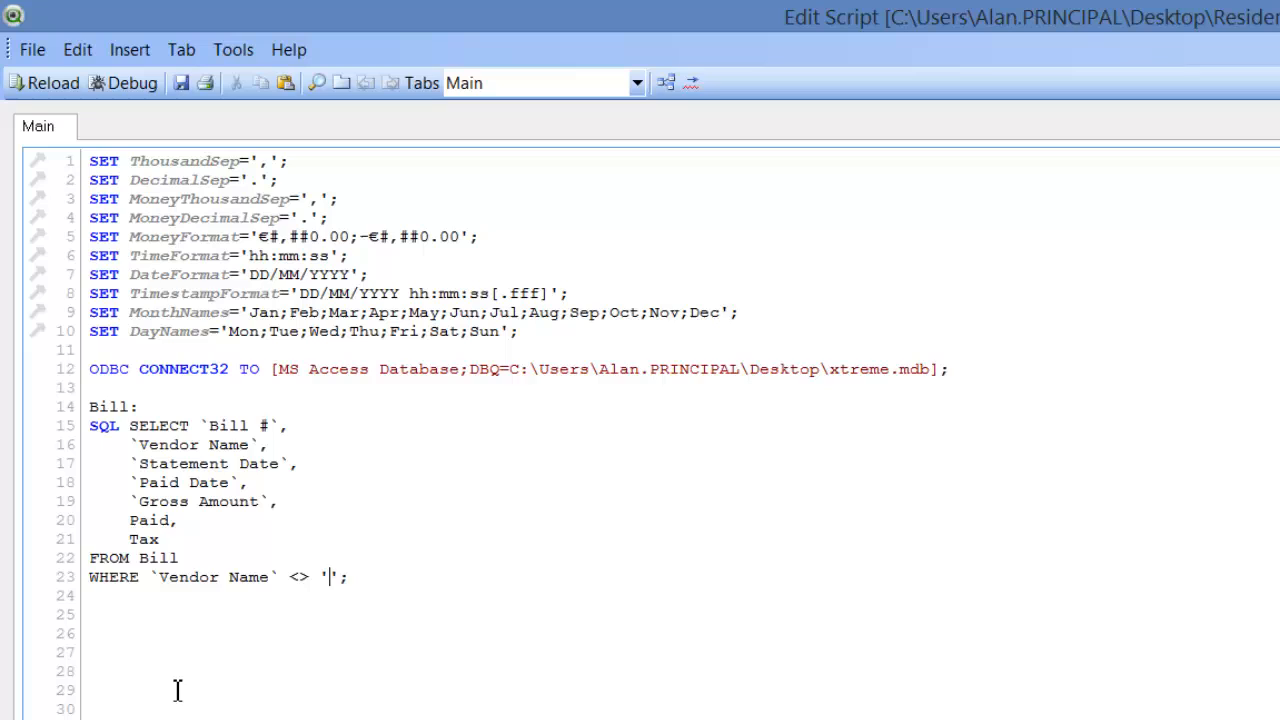
{"action": "type", "text": "Inte"}
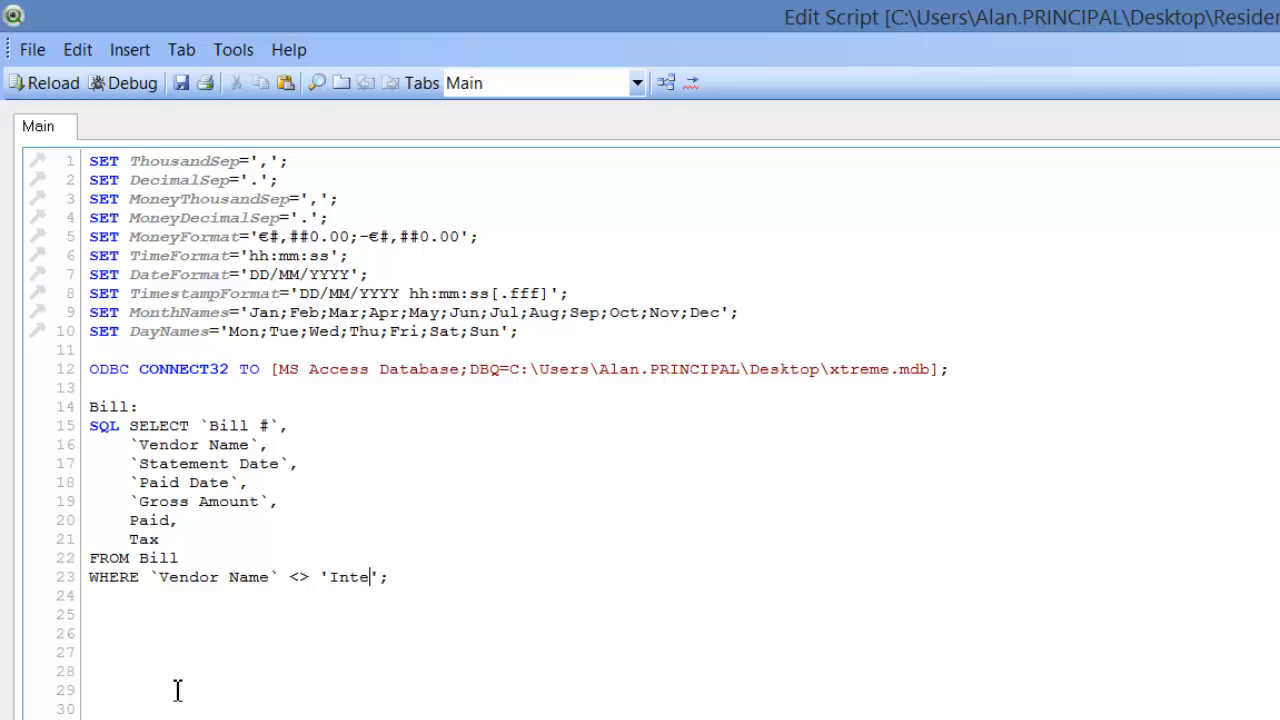
{"action": "type", "text": "rnet"}
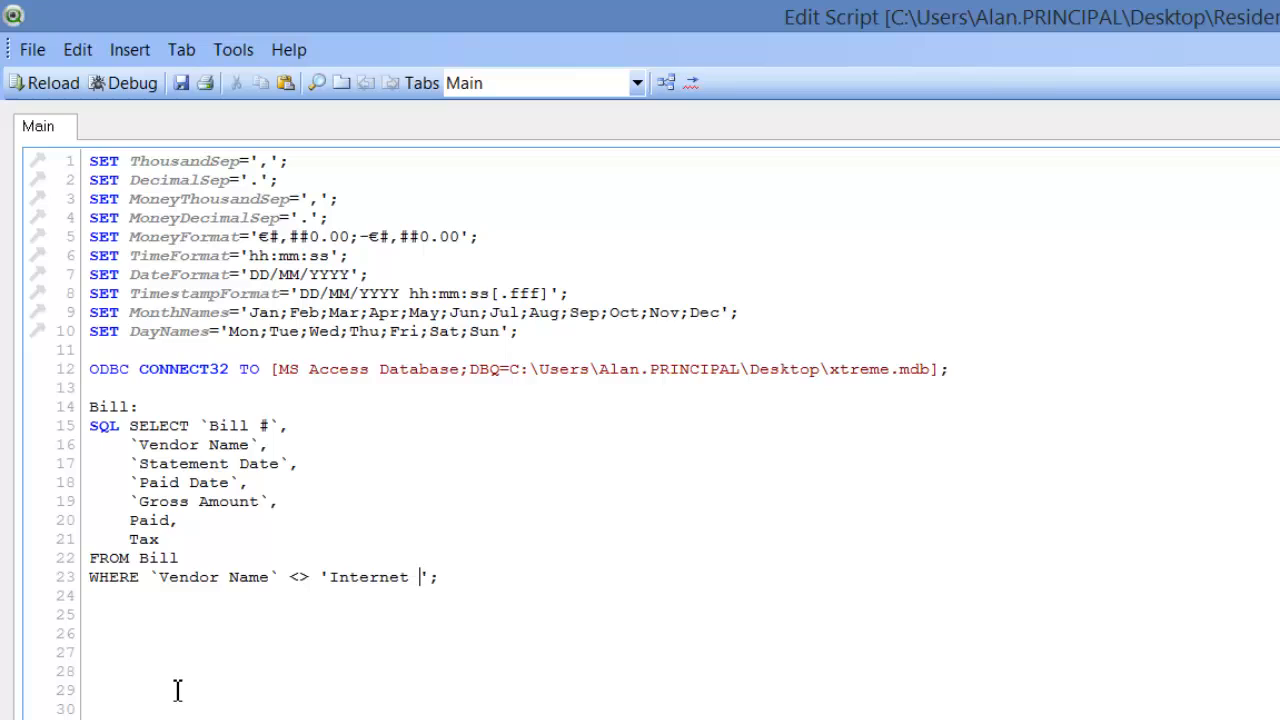
{"action": "type", "text": "Provi"}
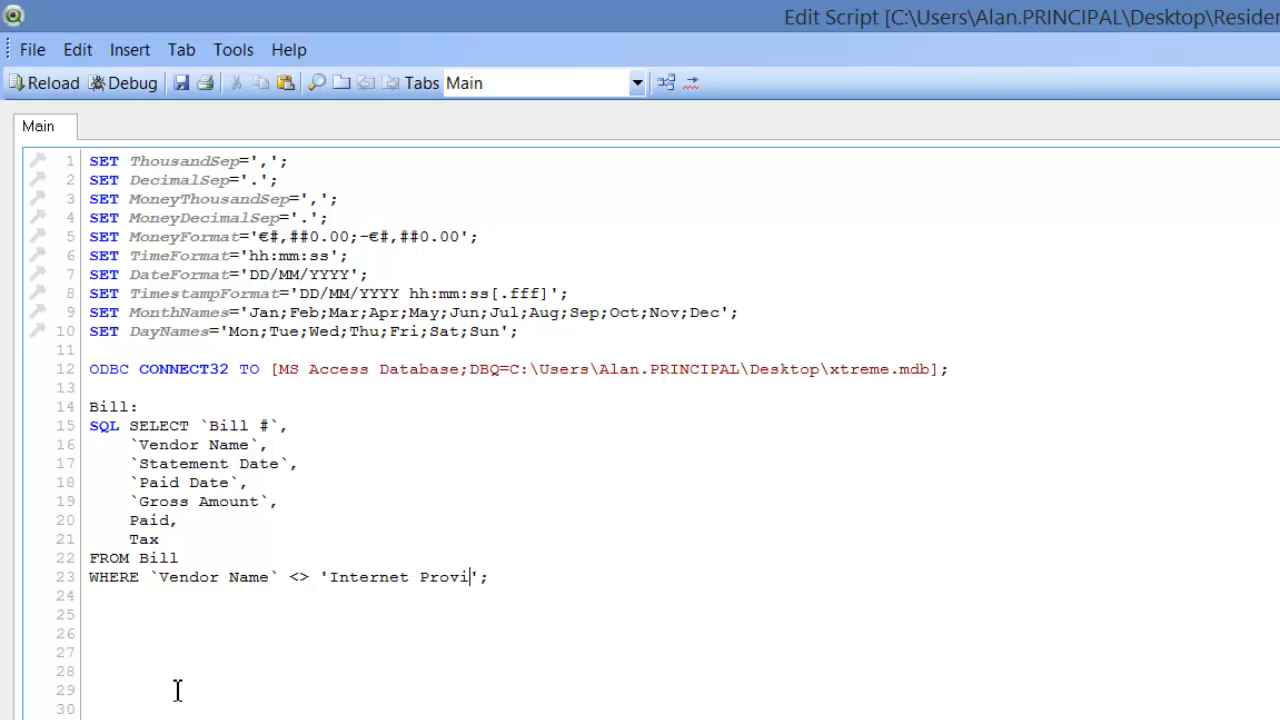
{"action": "type", "text": "der"}
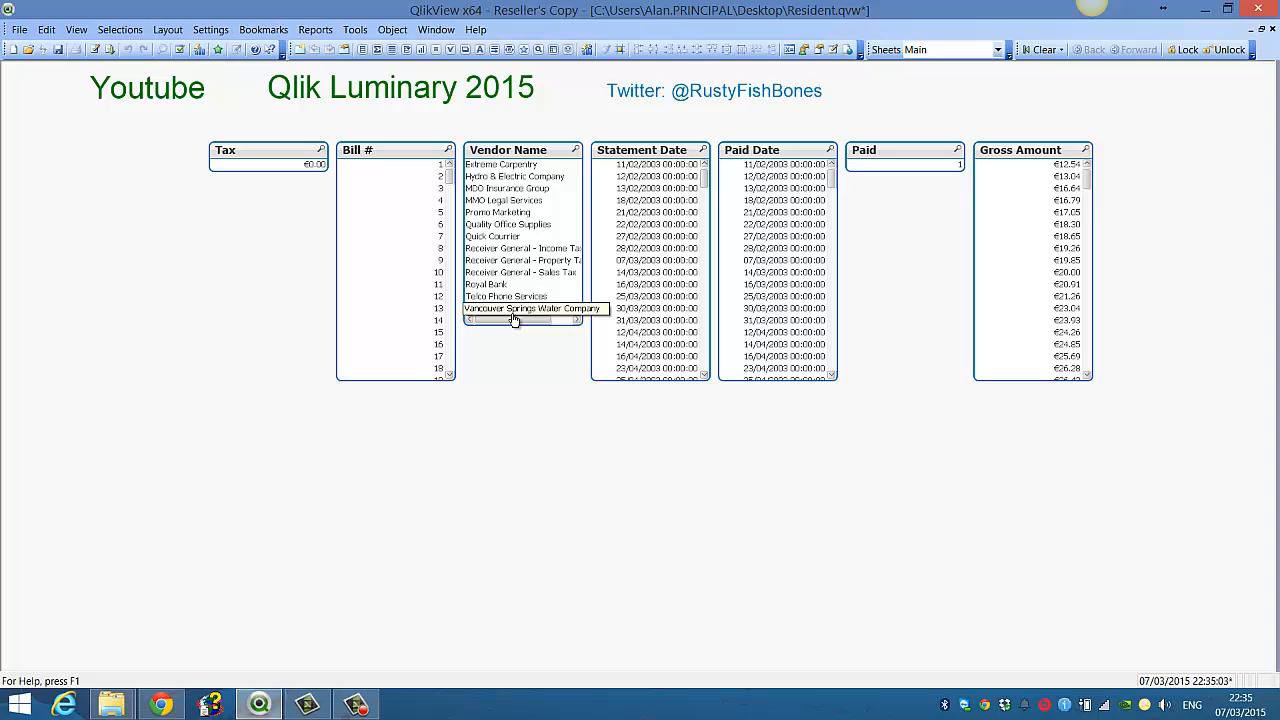
{"action": "mouse_move", "coordinate": [520, 338]}
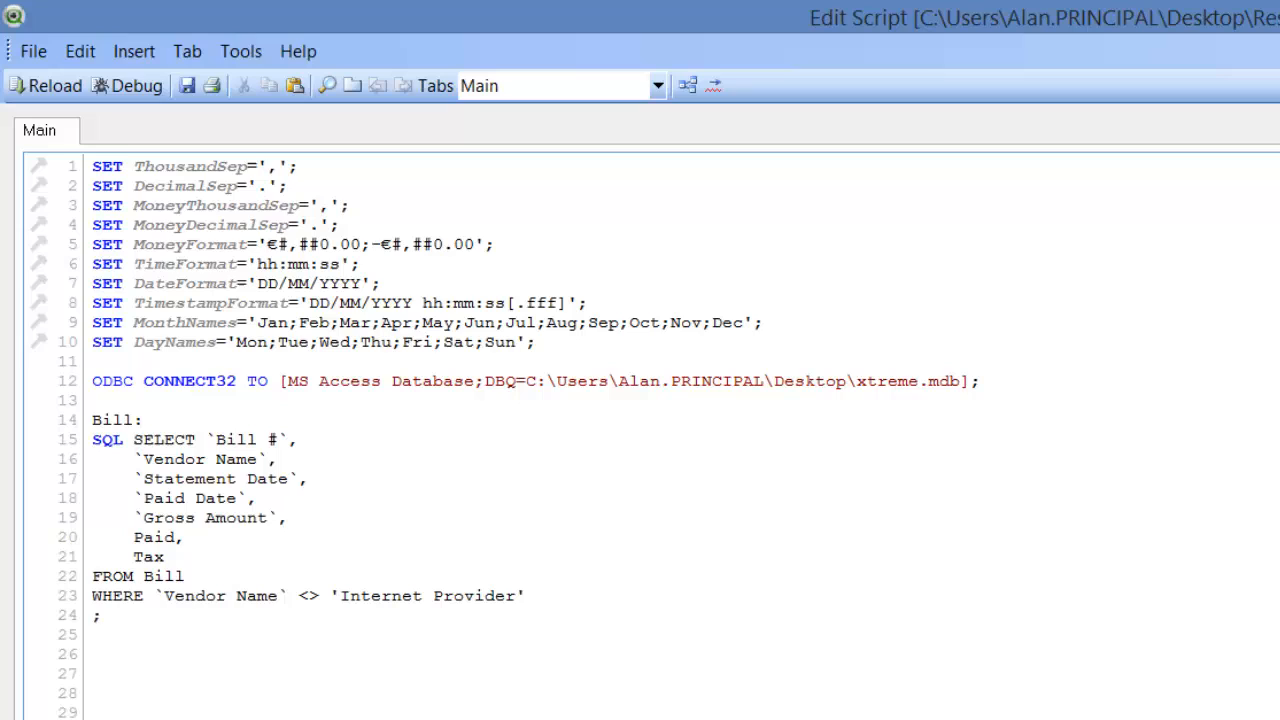
Append AND `Vendor Name` <> 'Promo Marketing' to the WHERE clause
{"action": "type", "text": "AND"}
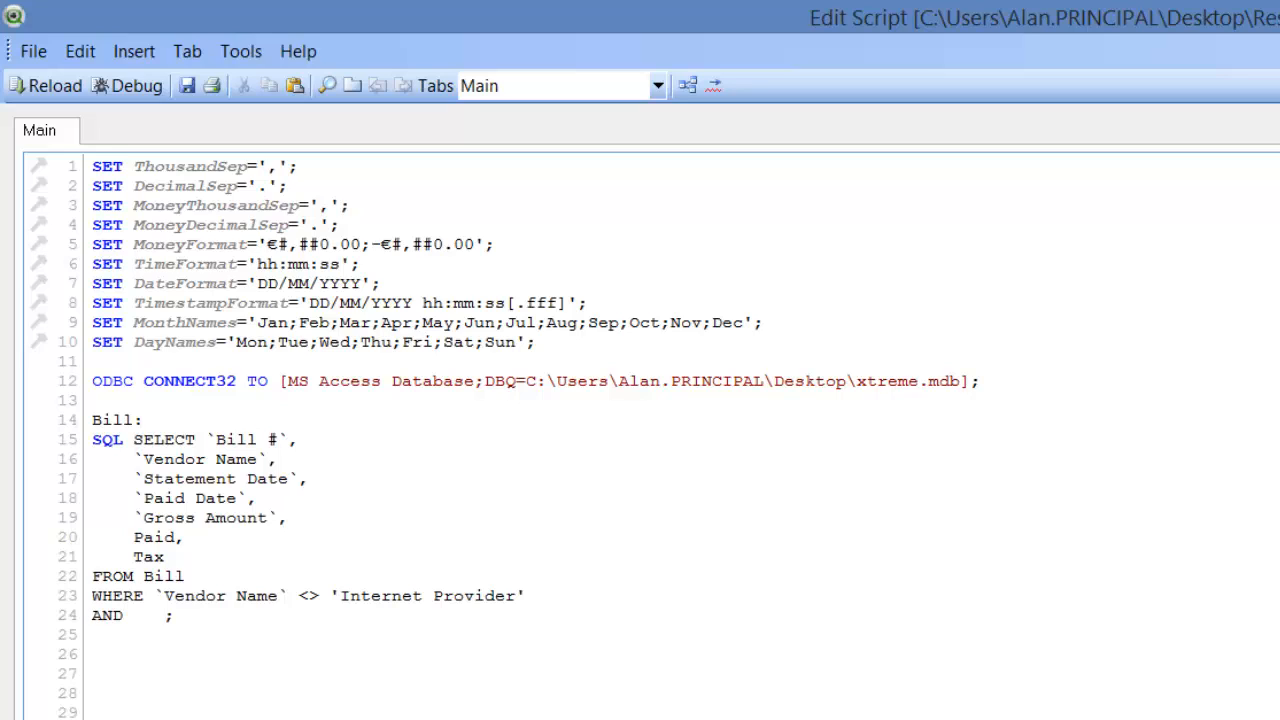
{"action": "type", "text": "`Vendor Name` <> 'Internet Provider';"}
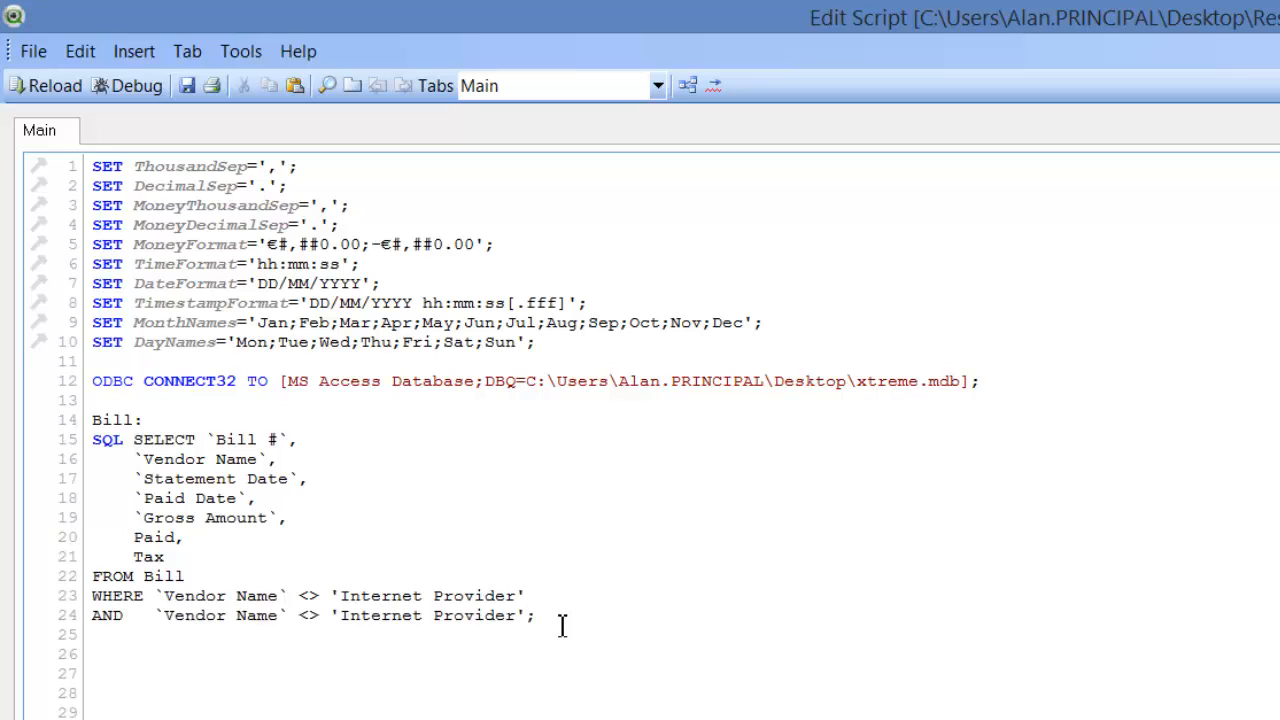
{"action": "double_click", "coordinate": [432, 616]}
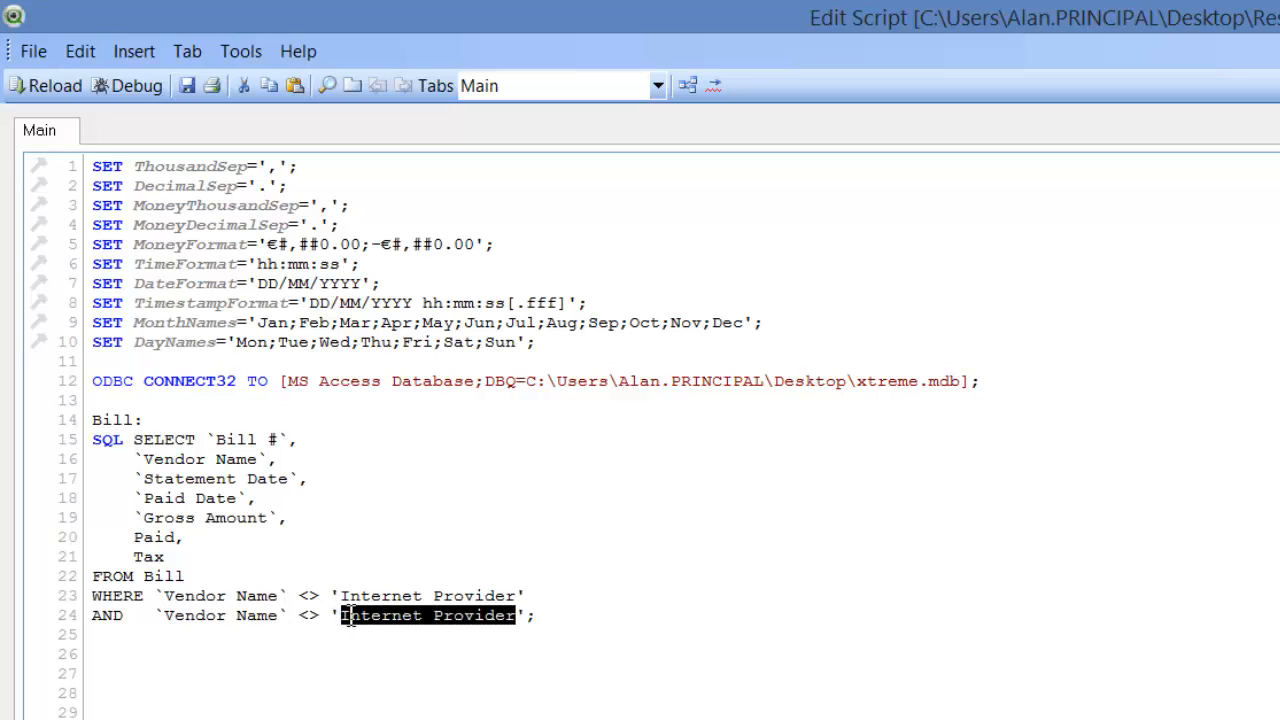
{"action": "type", "text": "Promo"}
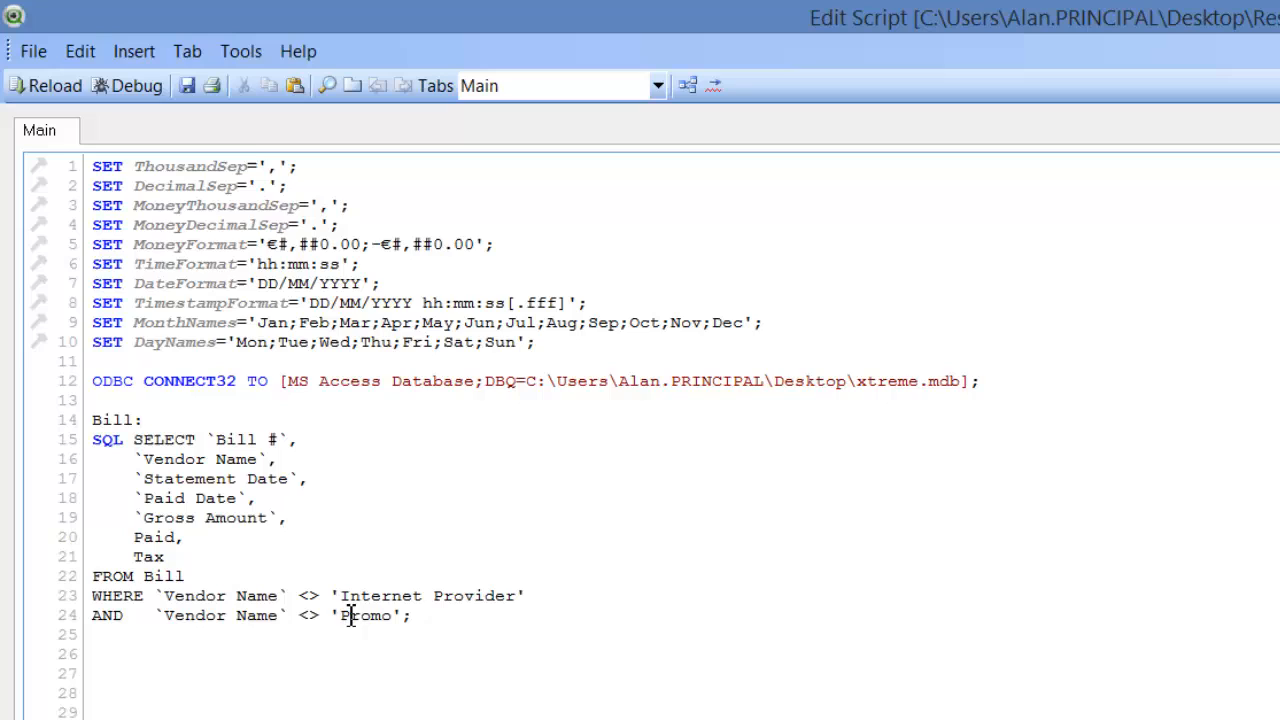
{"action": "type", "text": "Marketin"}
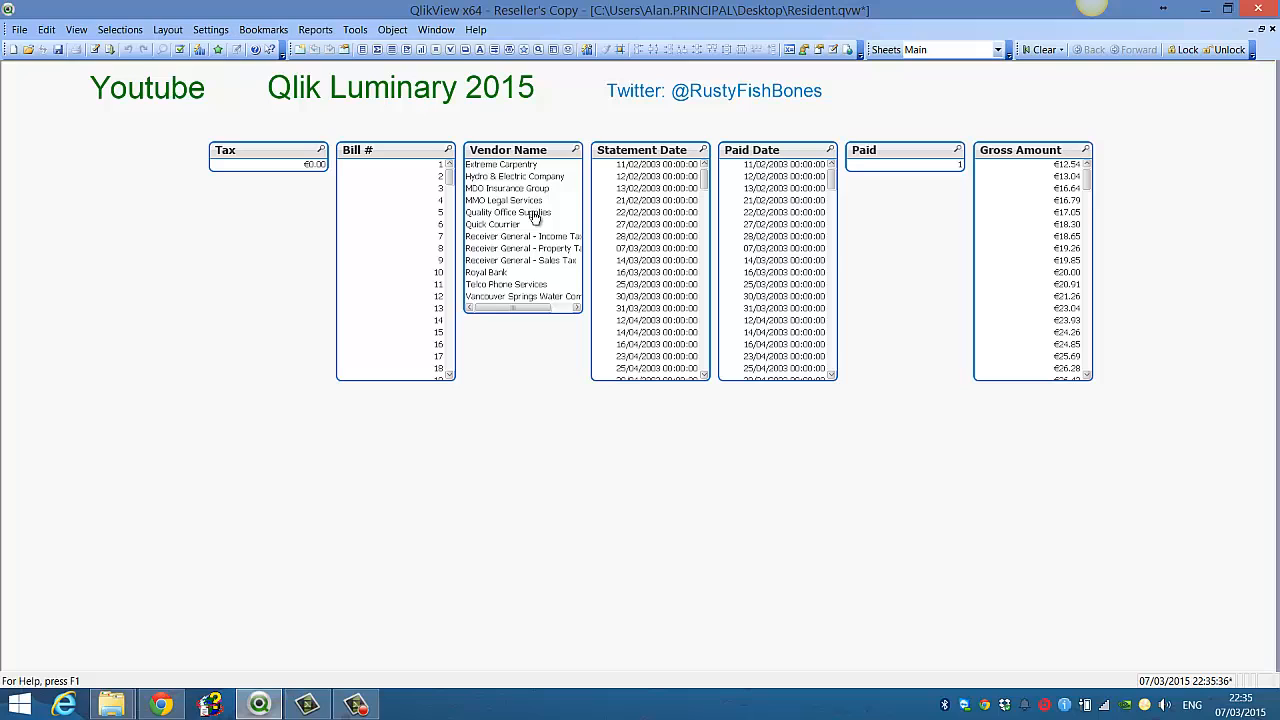
{"action": "mouse_move", "coordinate": [530, 270]}
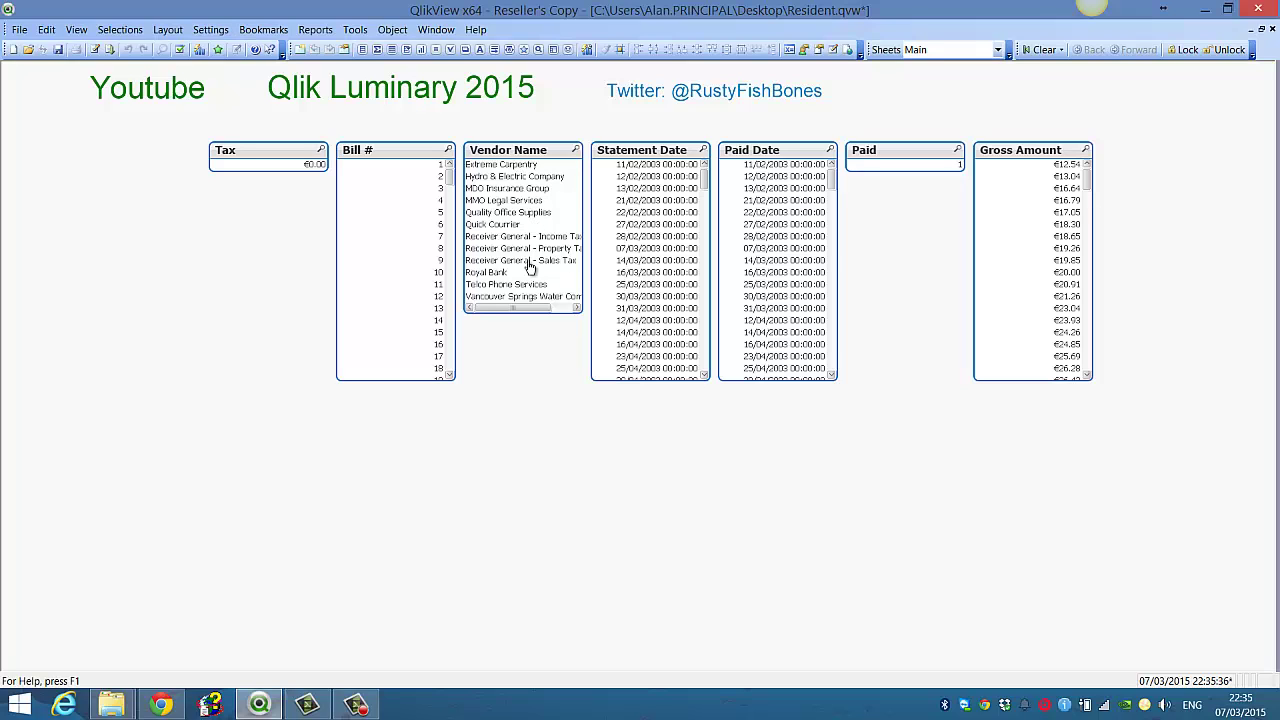
Reload the data and check the Vendor Name list box for the excluded vendors
{"action": "left_click", "coordinate": [520, 260]}
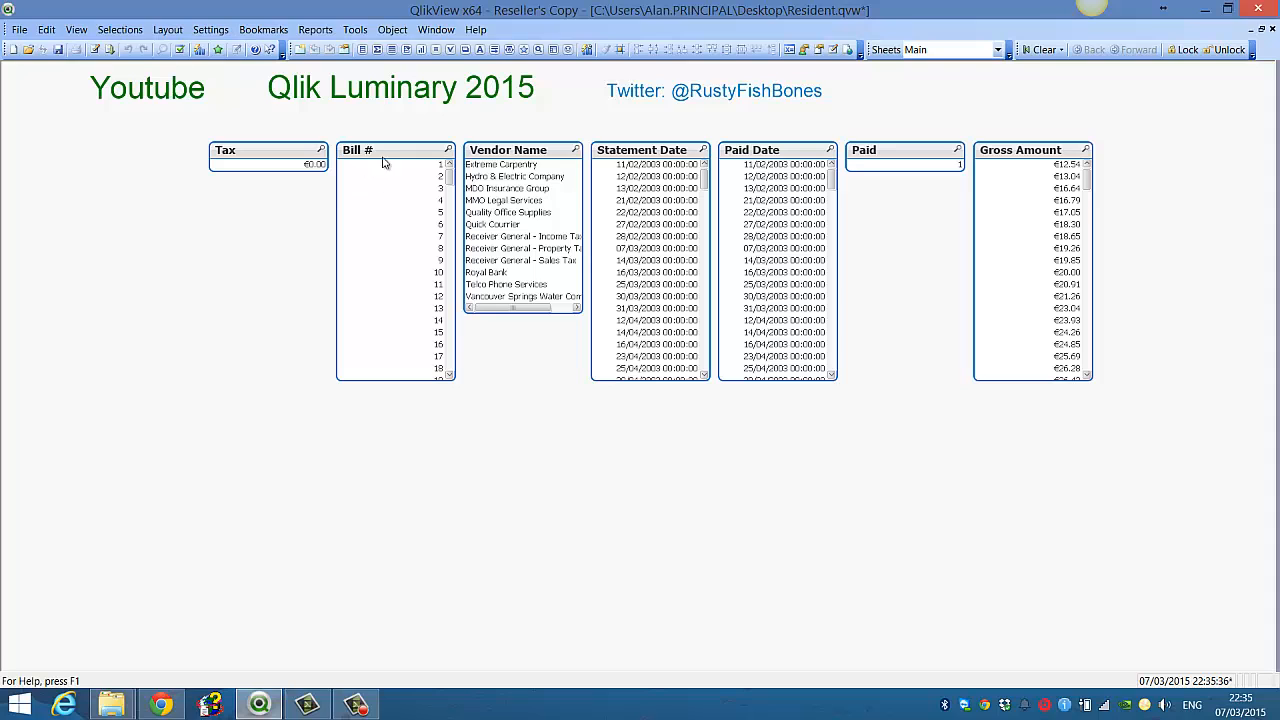
{"action": "scroll", "scroll_direction": "down", "scroll_amount": 3}
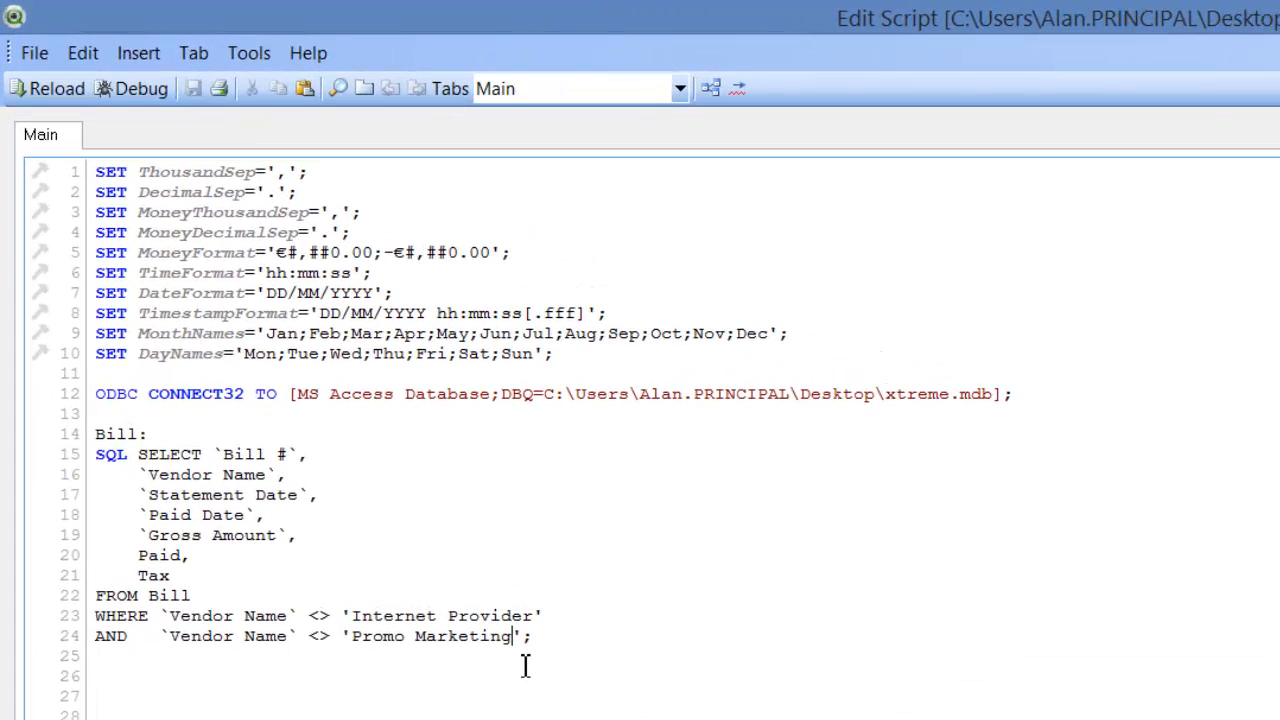
Append a third condition AND `Bill #` <> 250 to the WHERE clause
{"action": "key", "text": "Enter"}
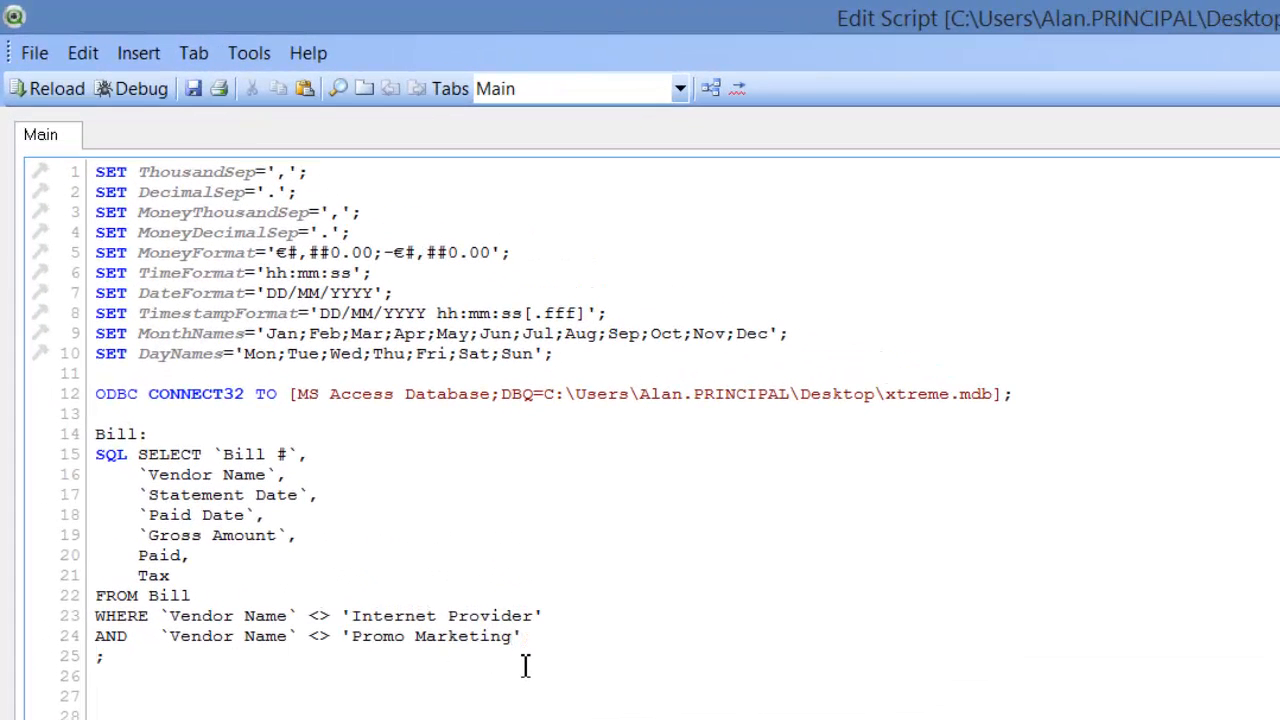
{"action": "type", "text": "and"}
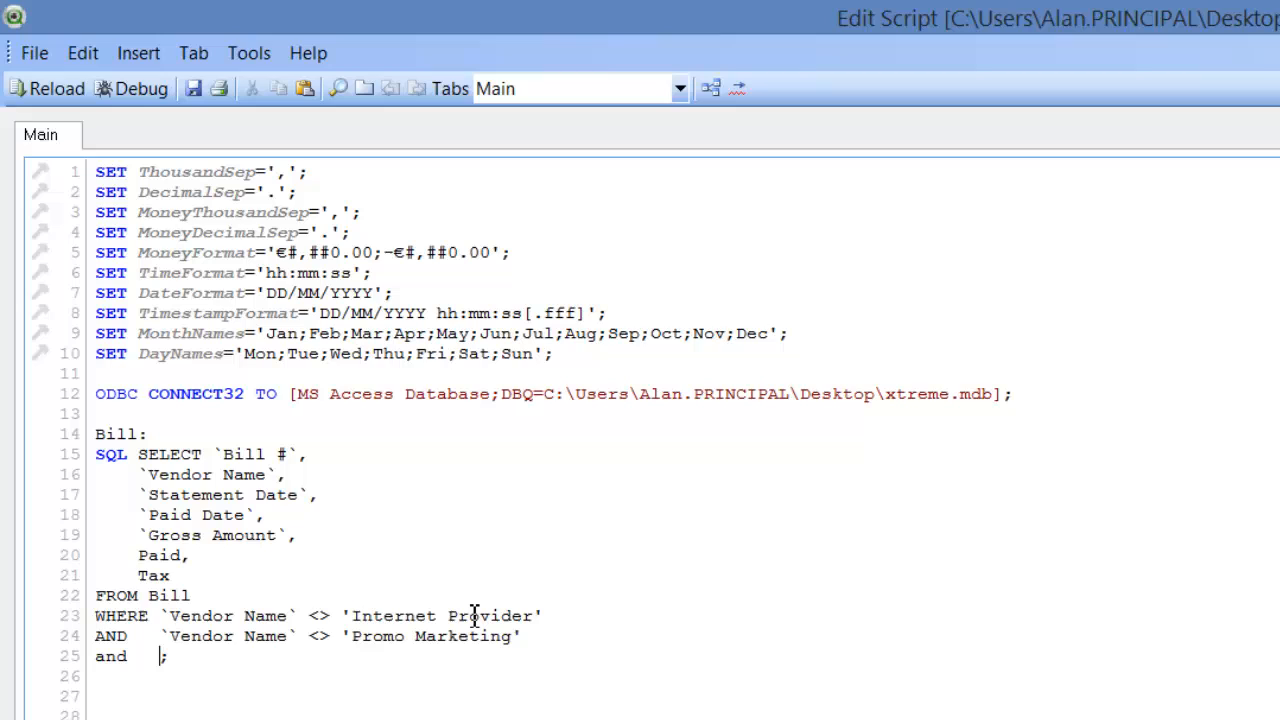
{"action": "key", "text": "backspace"}
{"action": "type", "text": "AND   "}
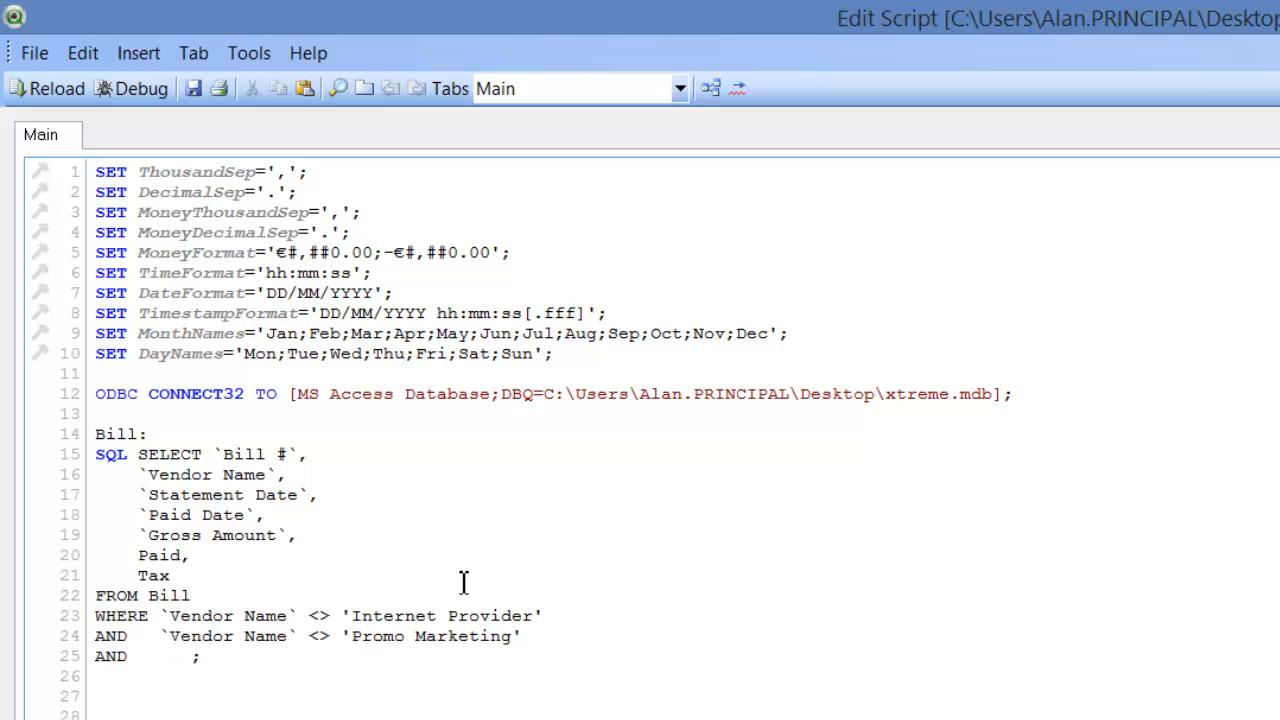
{"action": "double_click", "coordinate": [244, 454]}
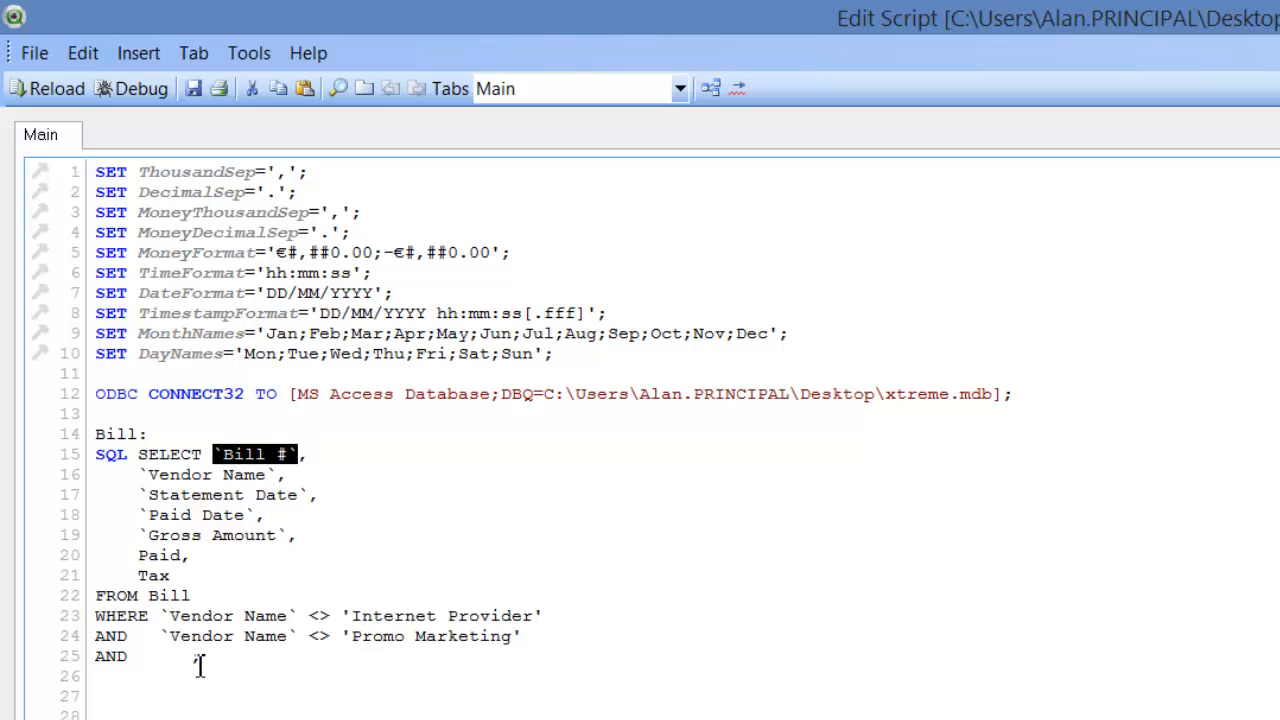
{"action": "type", "text": "`Bill #`;"}
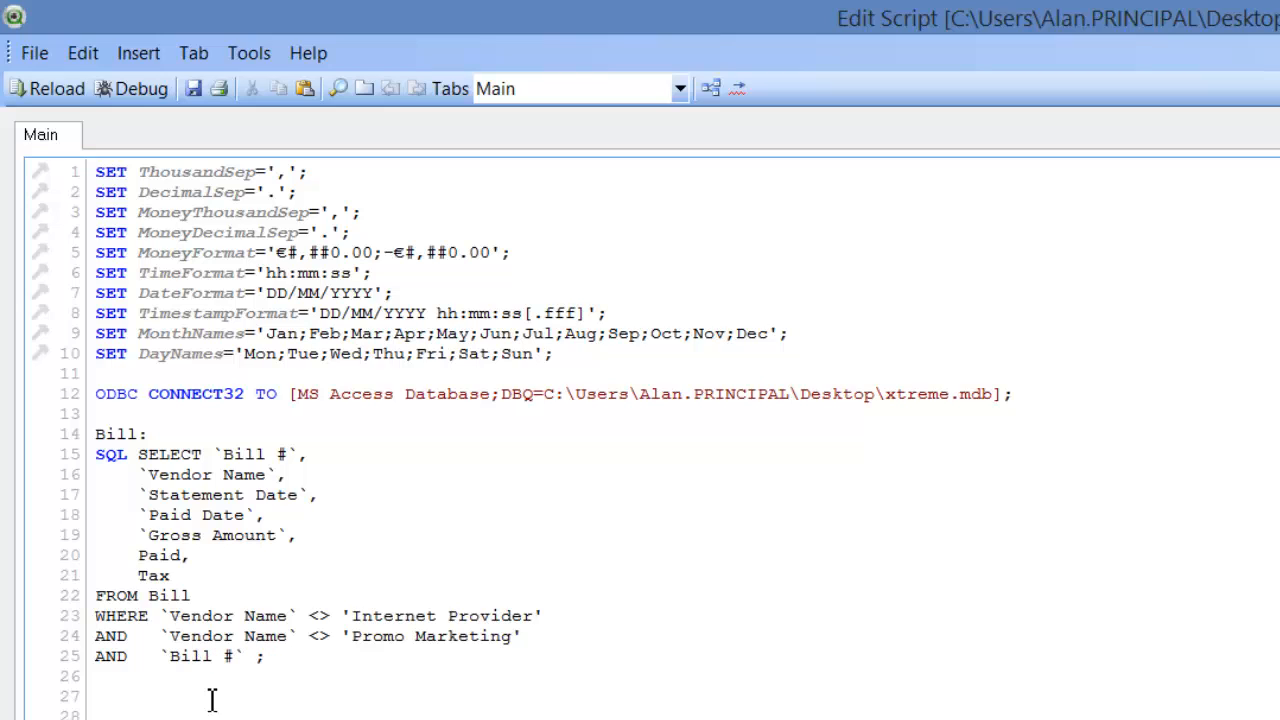
{"action": "mouse_move", "coordinate": [296, 704]}
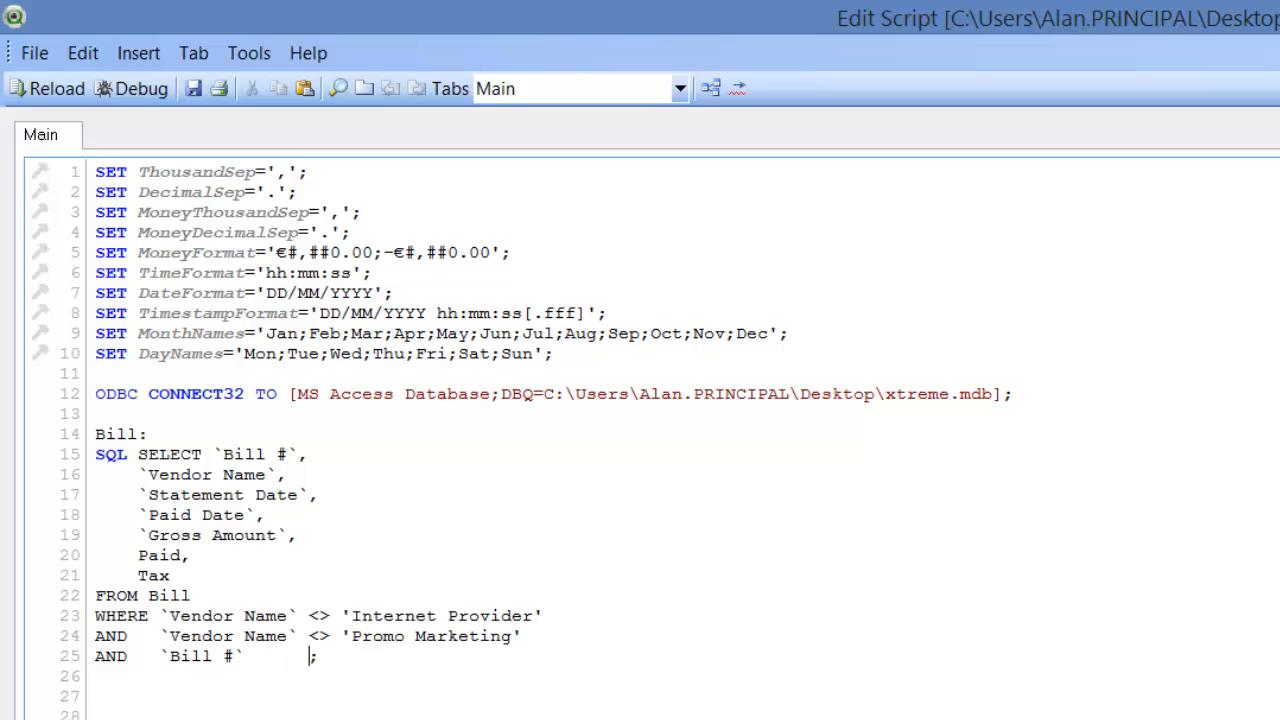
{"action": "type", "text": "<>"}
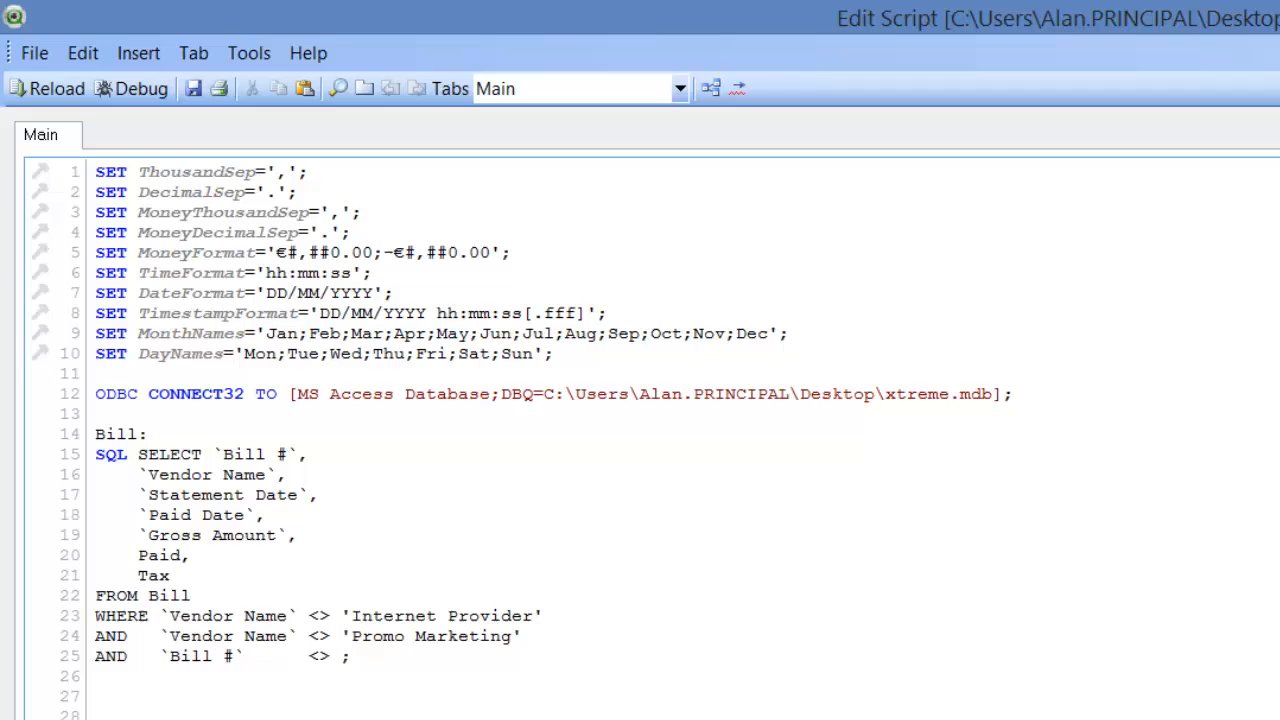
{"action": "type", "text": "250"}
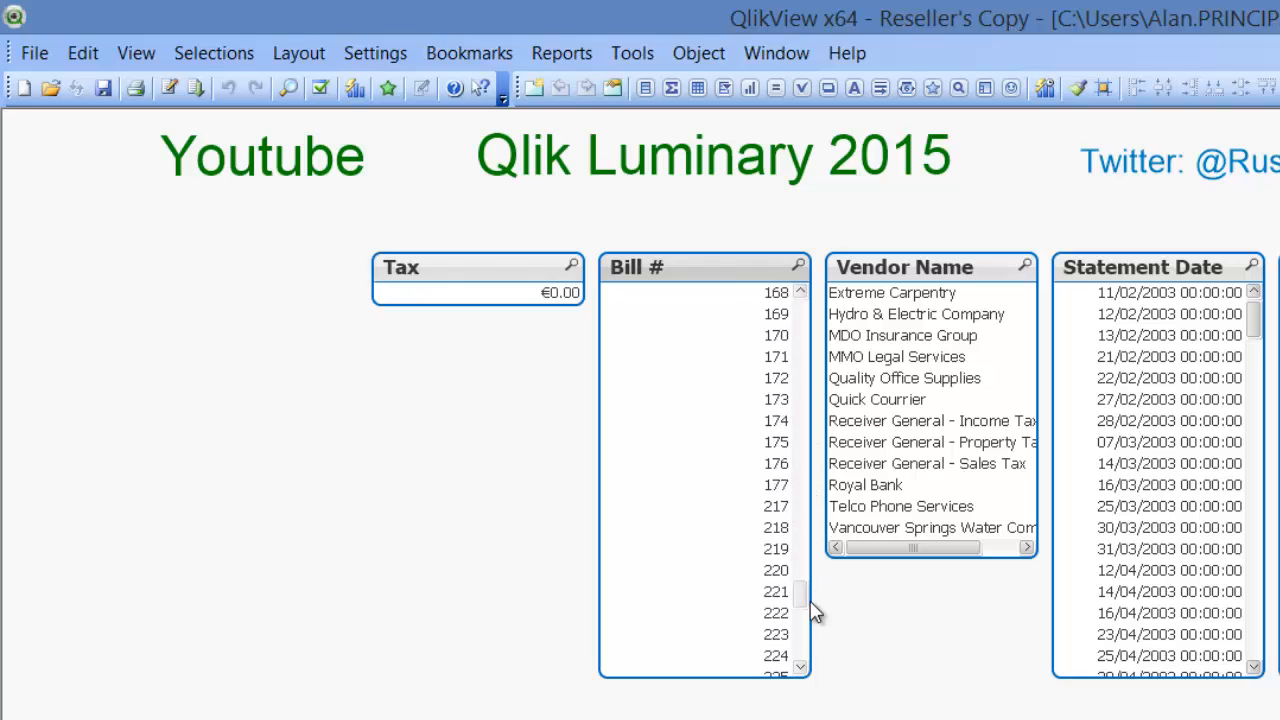
Scroll the Bill # list box to confirm bill 250 is gone after reload
{"action": "scroll", "scroll_direction": "down", "scroll_amount": 3}
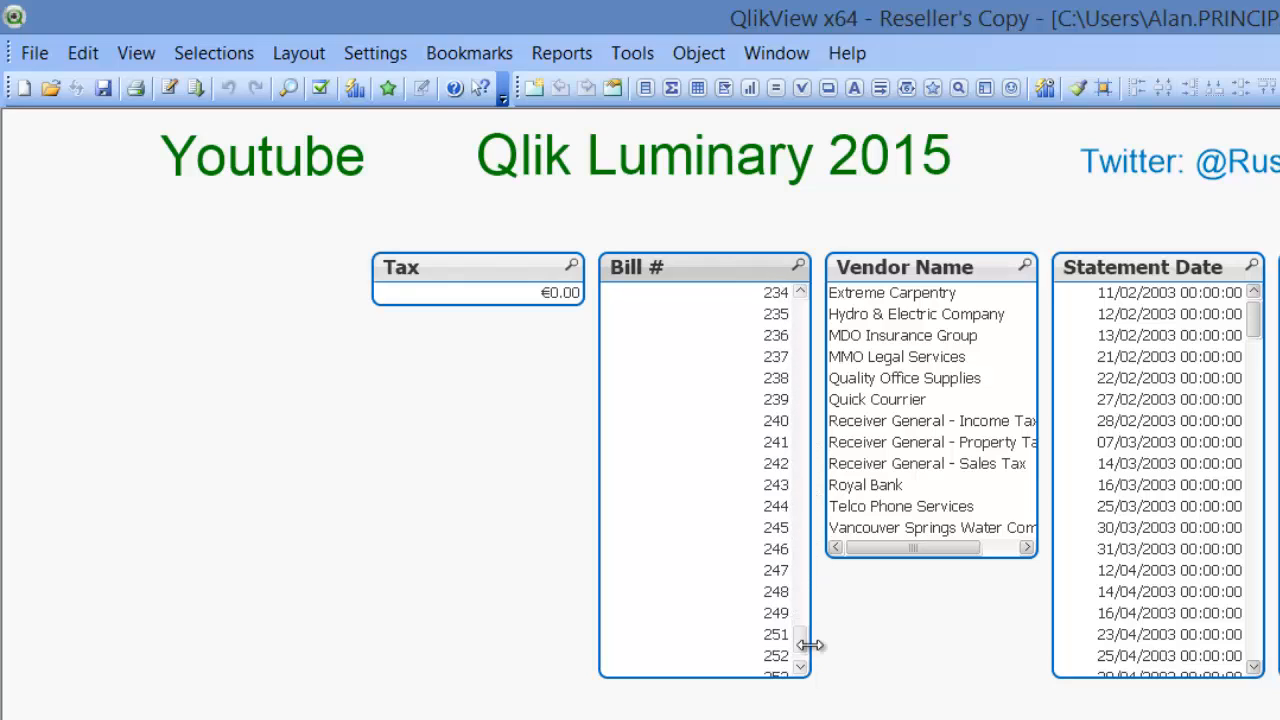
{"action": "mouse_move", "coordinate": [904, 710]}
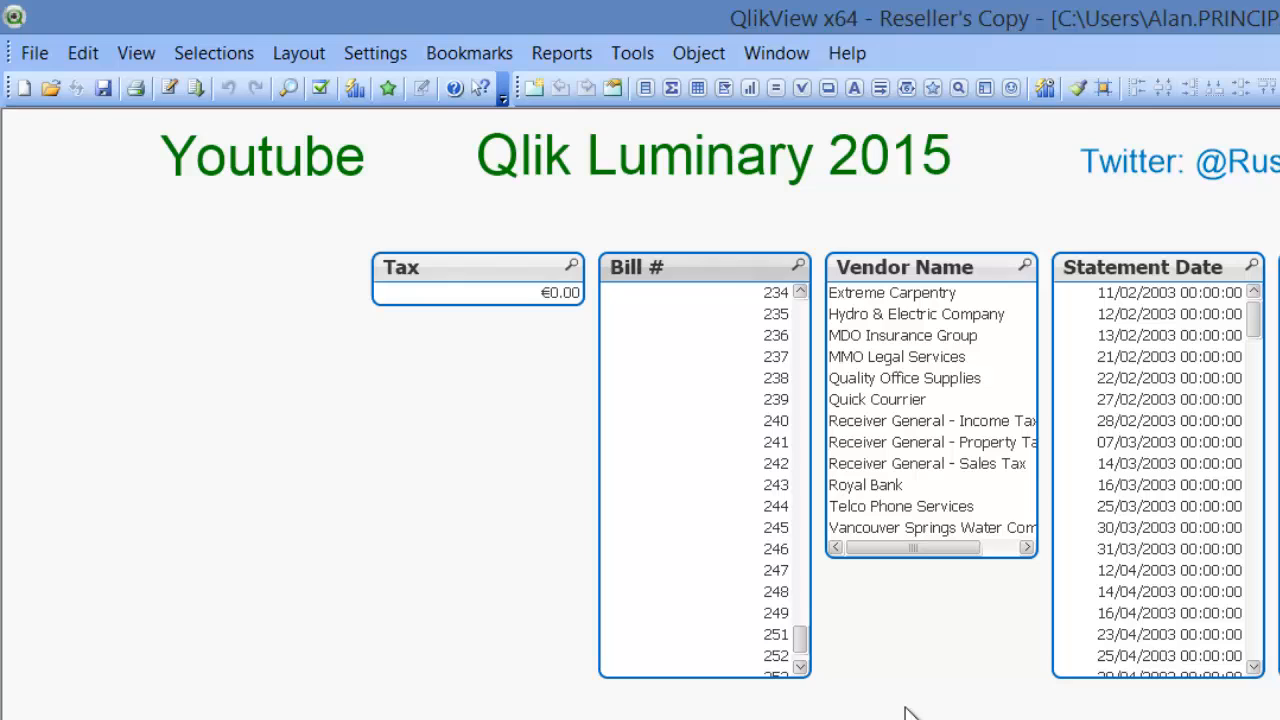